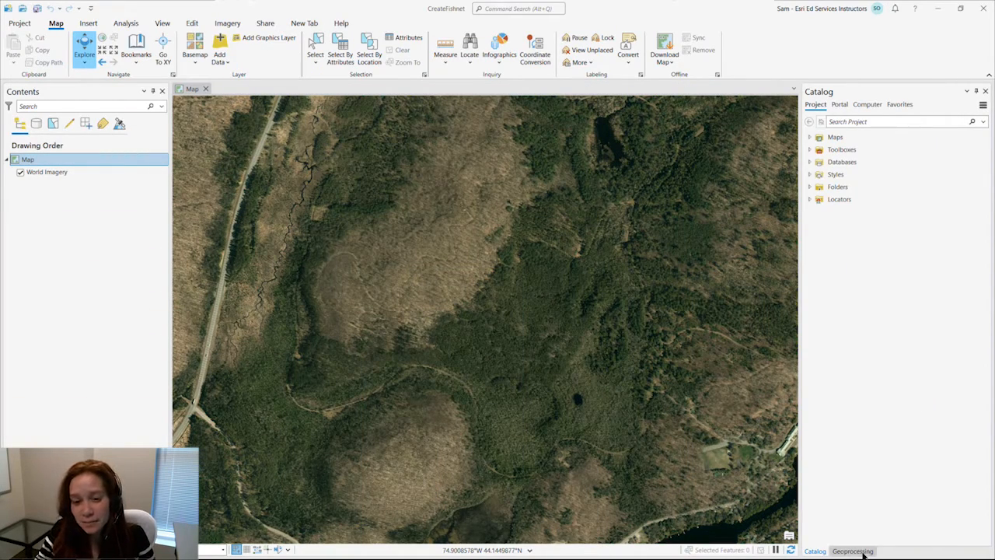
# - Open Create Fishnet from Data Management Tools > Sampling in the Geoprocessing pane
pyautogui.click(852, 550)
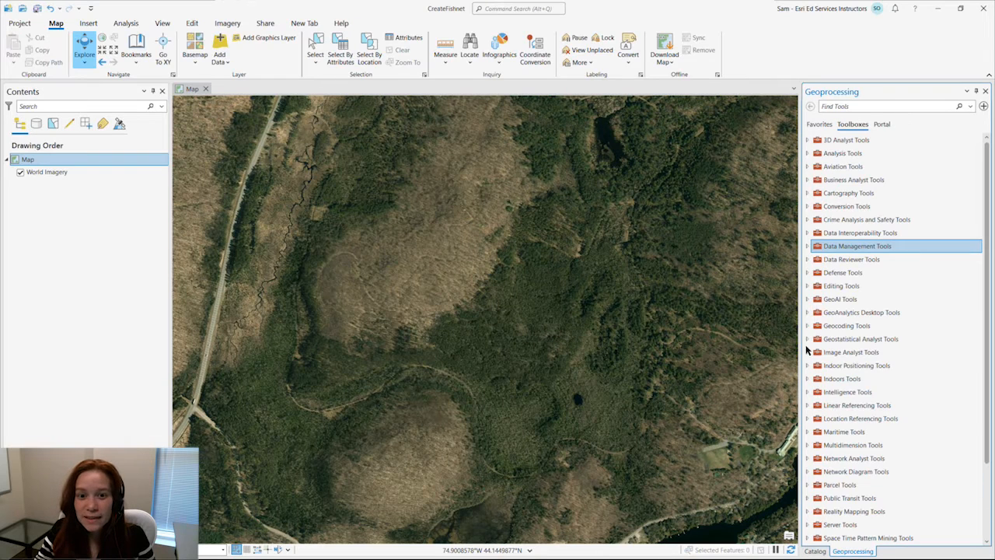
pyautogui.click(808, 245)
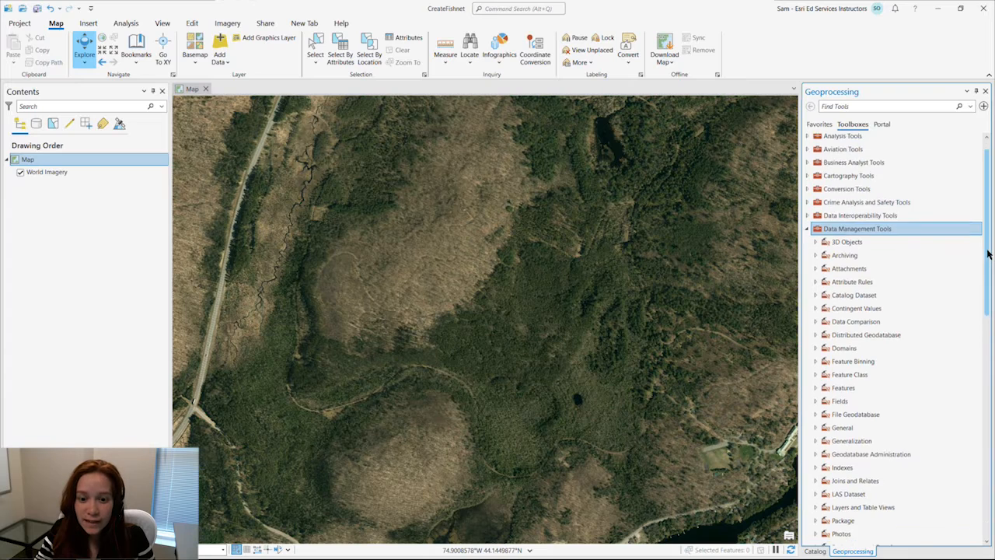
pyautogui.scroll(-3)
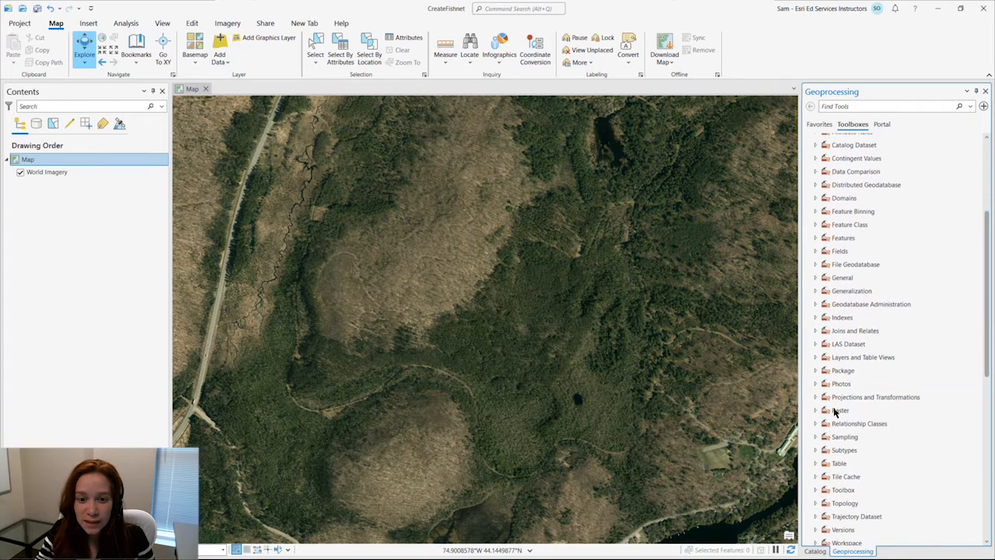
pyautogui.click(825, 436)
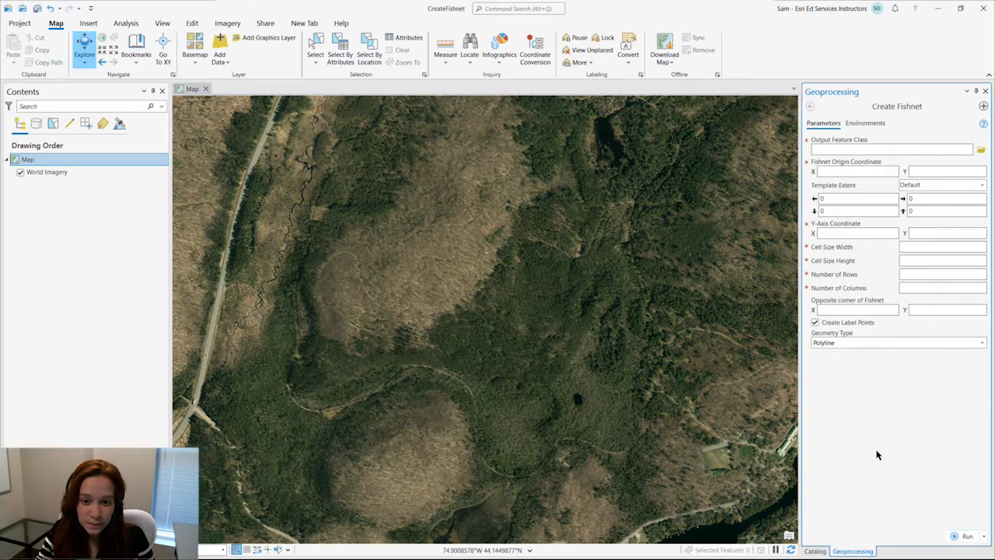
# - Enter 'Fishnet' as the output feature class name
pyautogui.click(890, 148)
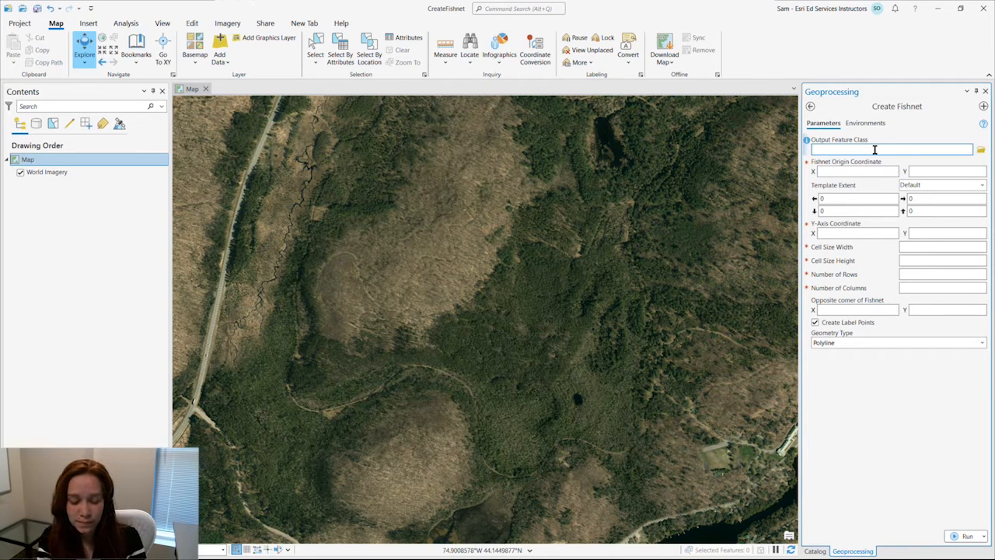
pyautogui.write('Fishnet')
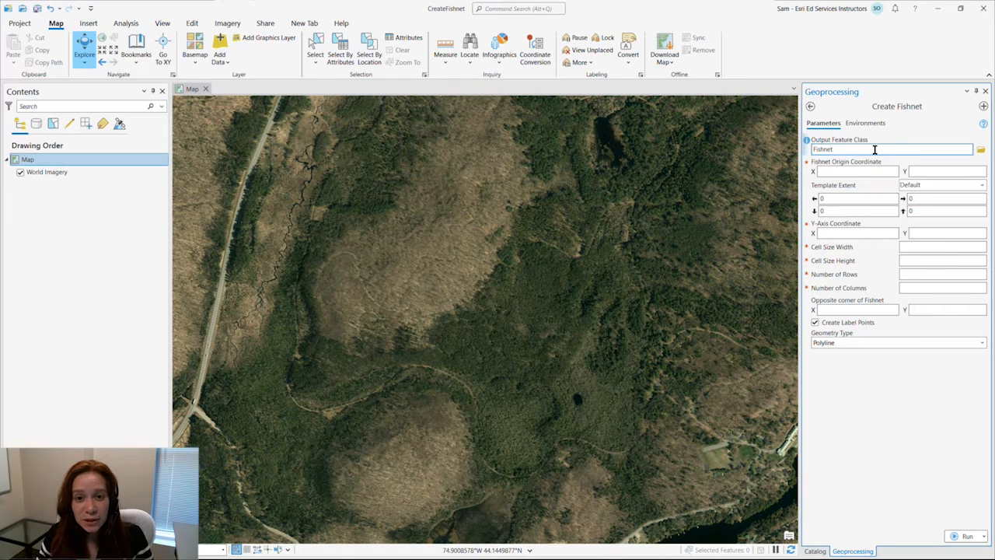
pyautogui.moveTo(876, 162)
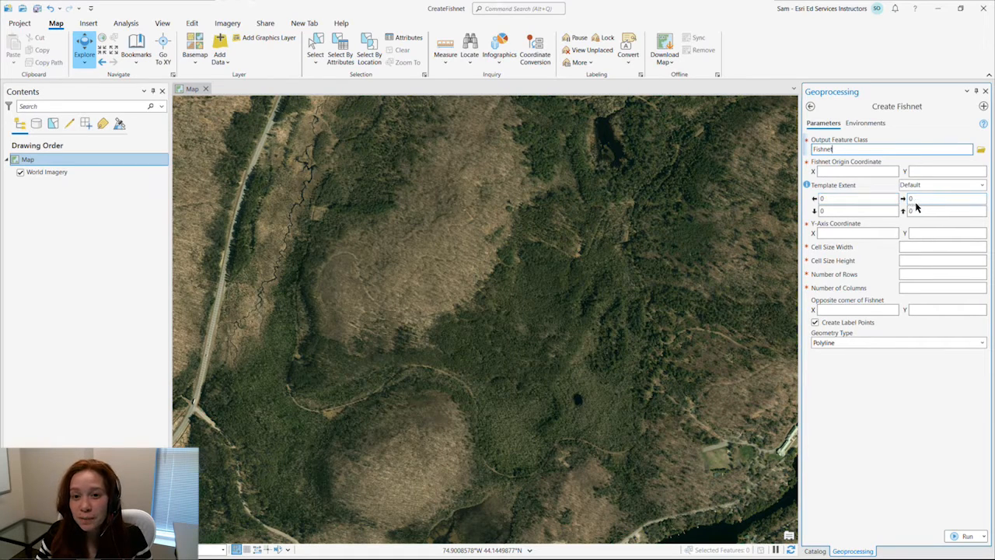
# - Set Template Extent to Current Display Extent, filling origin and opposite-corner coordinates
pyautogui.click(982, 184)
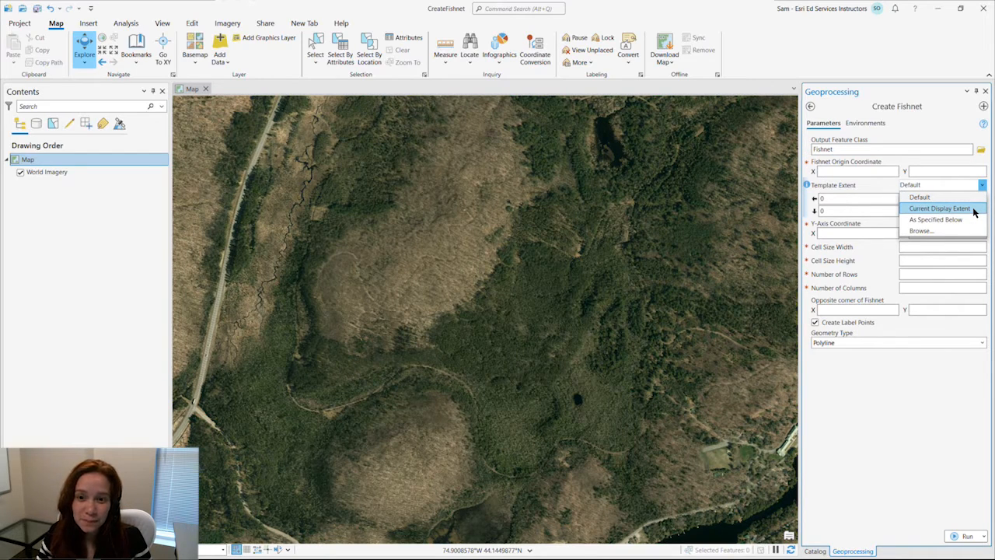
pyautogui.click(939, 208)
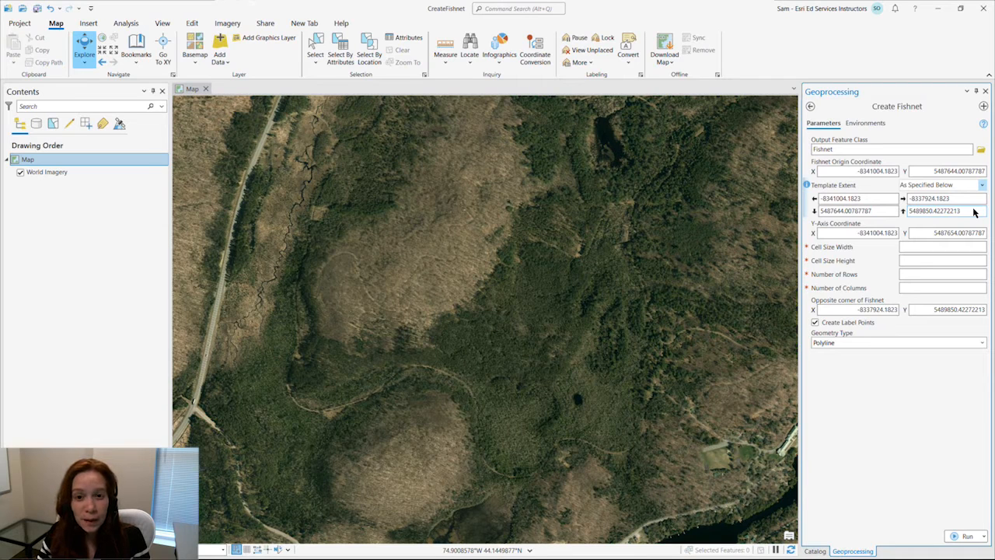
pyautogui.click(855, 170)
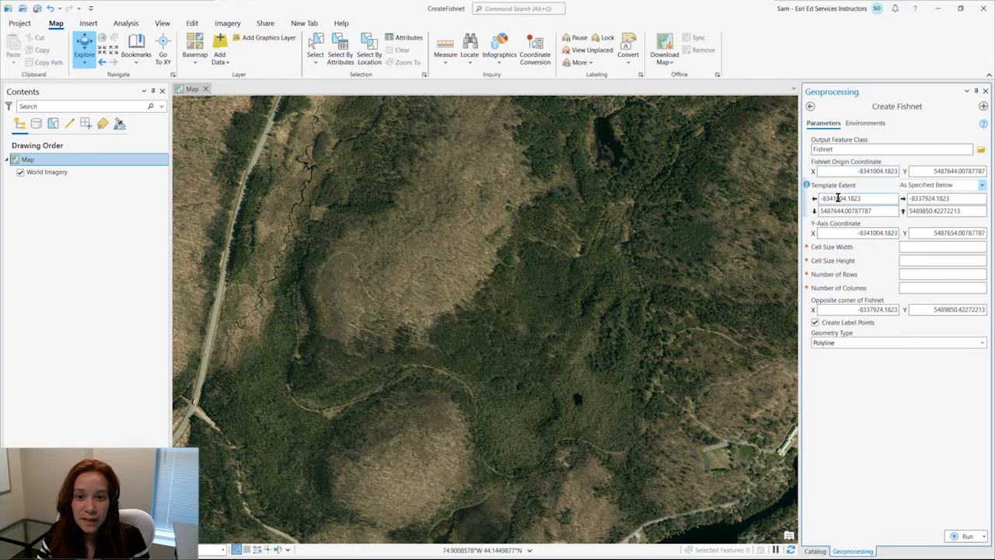
pyautogui.click(855, 233)
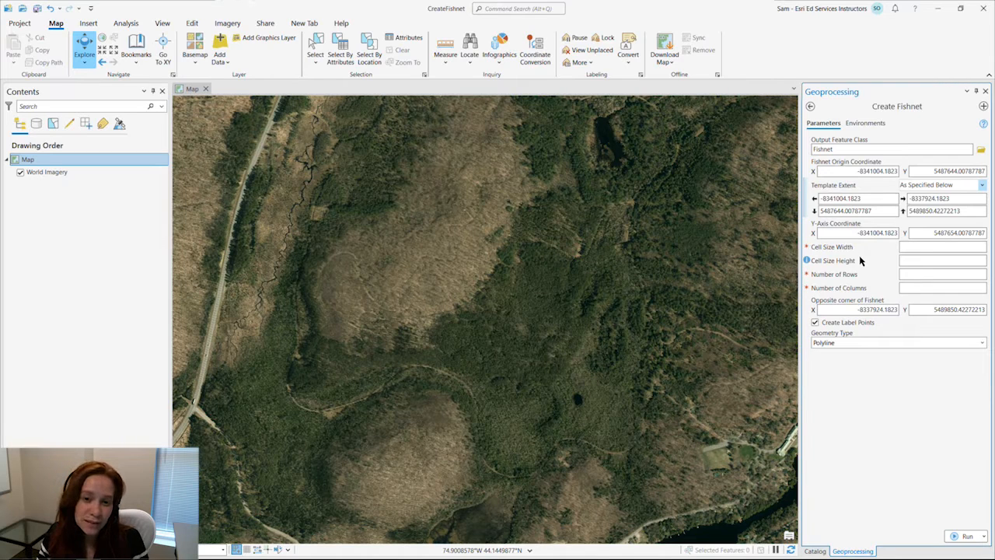
pyautogui.click(944, 273)
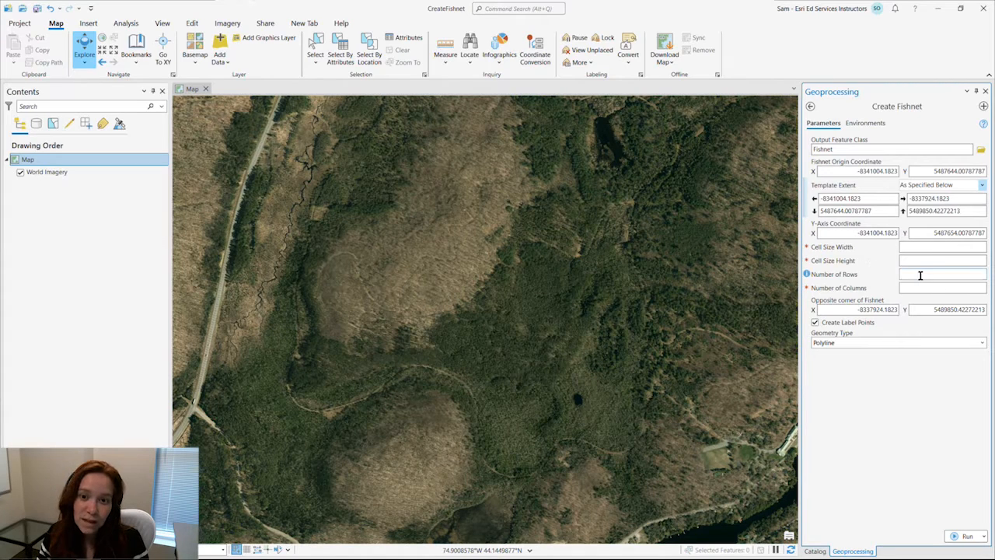
pyautogui.click(943, 274)
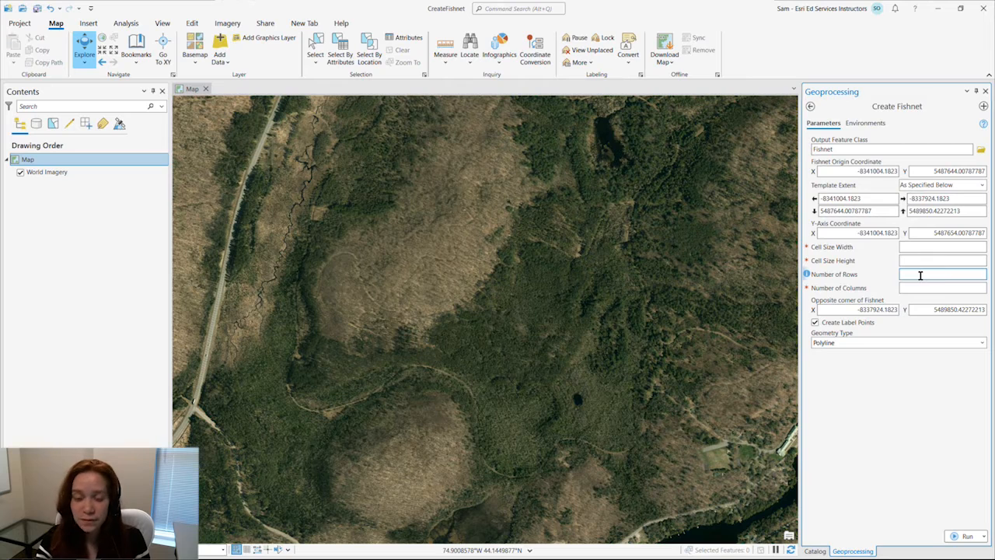
pyautogui.write('10')
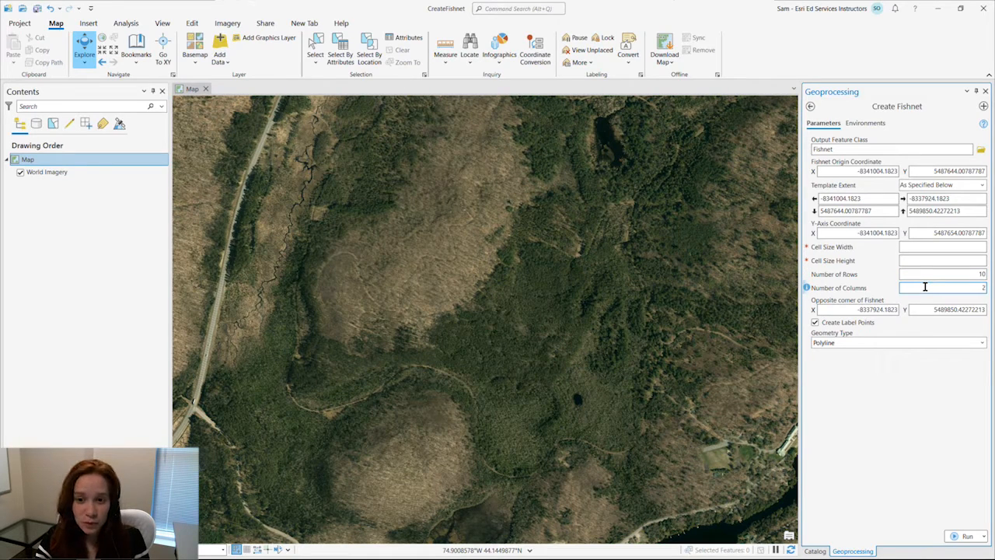
pyautogui.write('0')
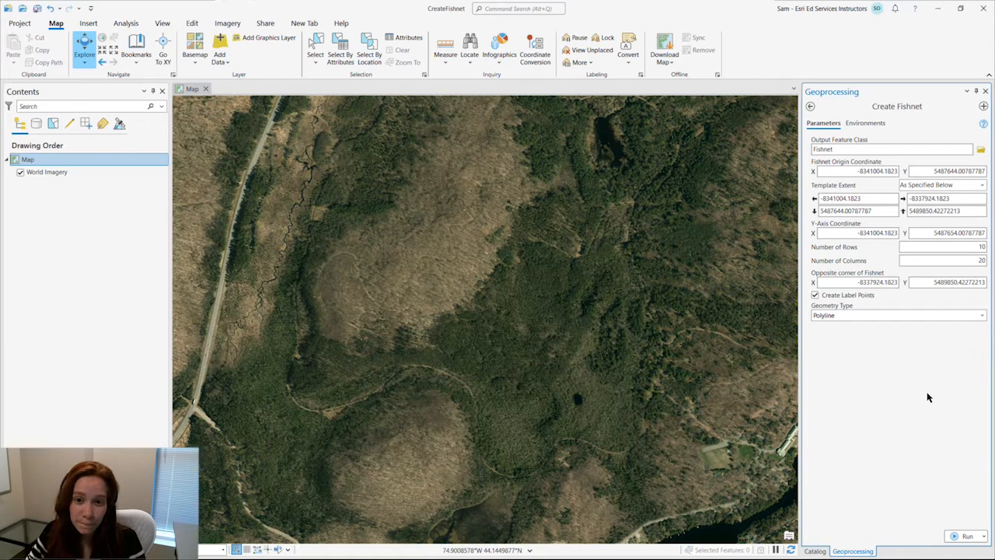
pyautogui.click(941, 246)
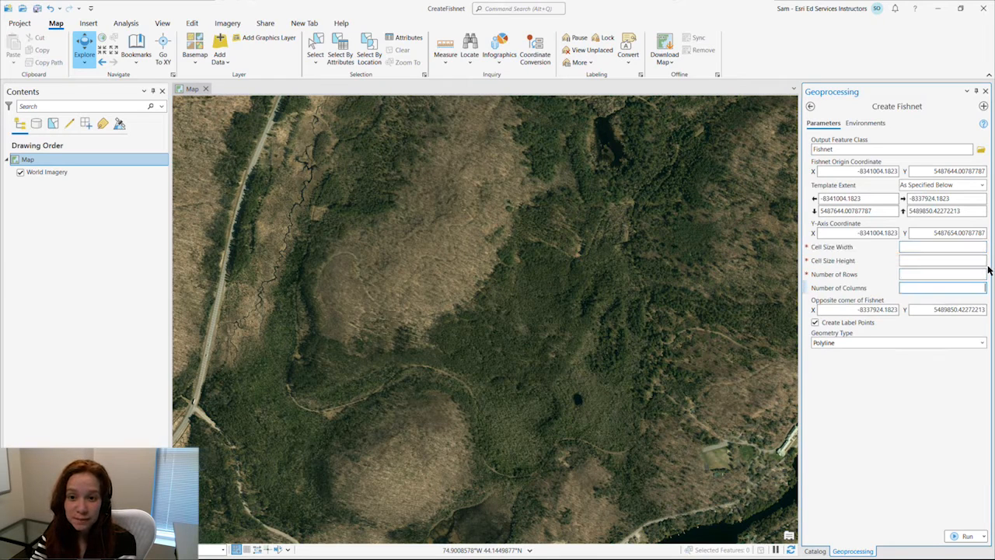
# - Enter 100 for both cell size width and cell size height
pyautogui.click(942, 246)
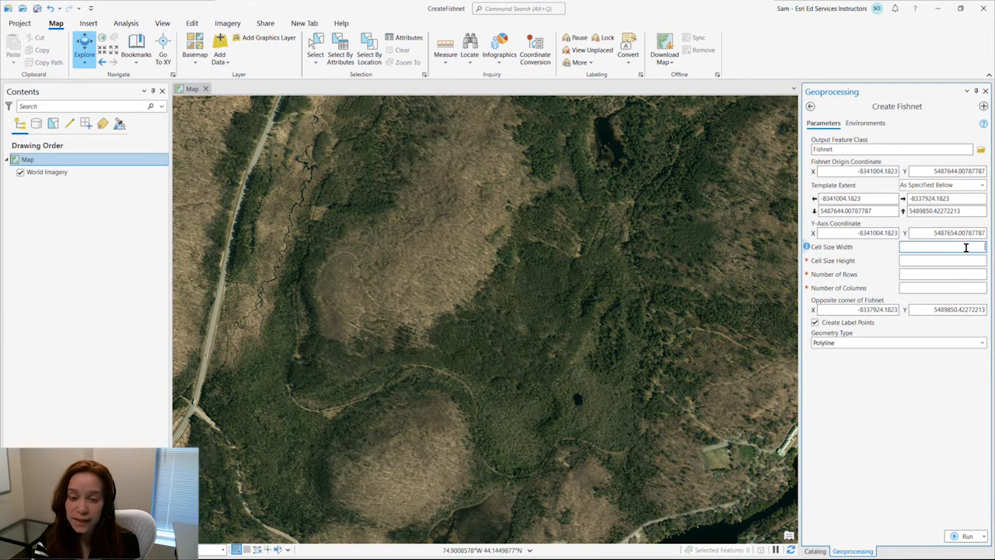
pyautogui.write('100')
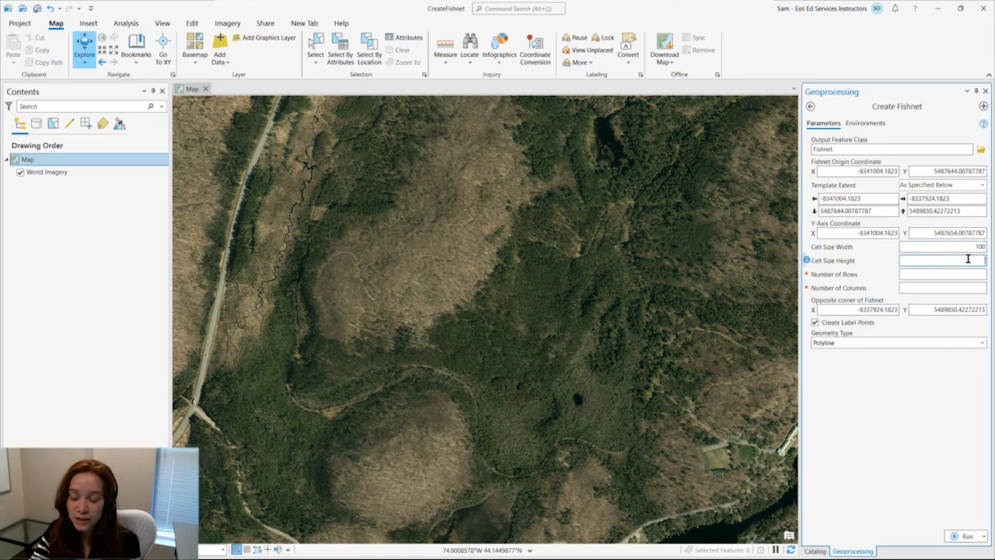
pyautogui.write('100')
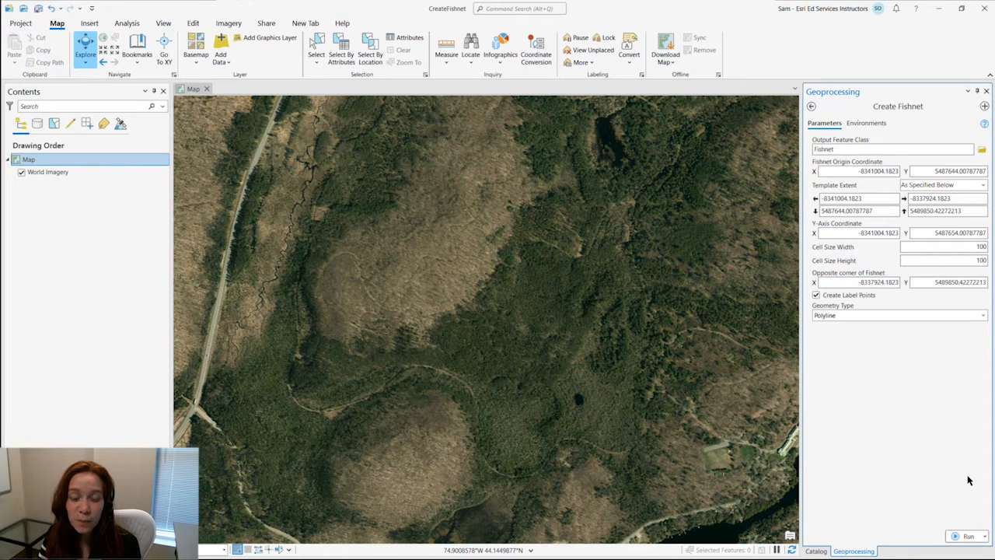
pyautogui.moveTo(906, 394)
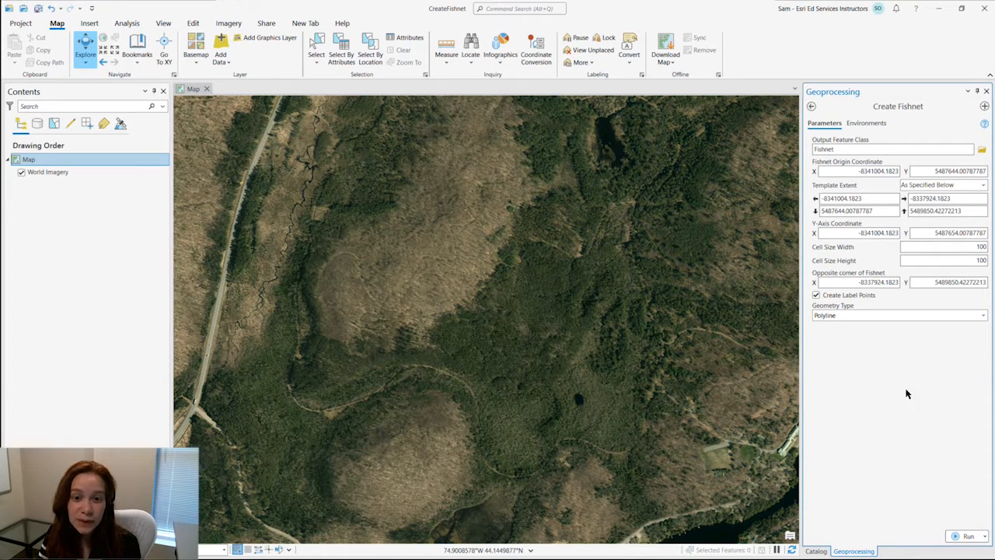
# - Keep Create Label Points checked and choose Polyline as the geometry type
pyautogui.click(816, 294)
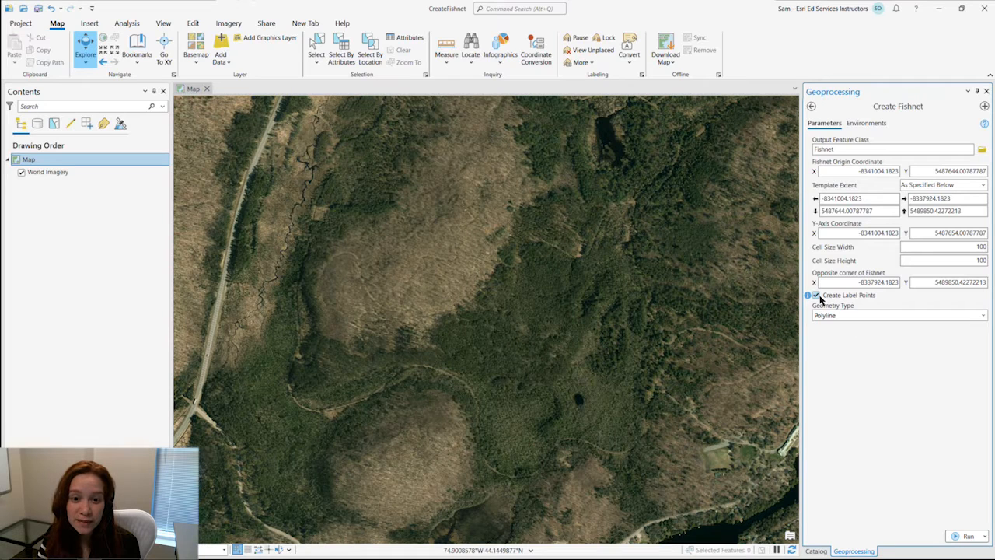
pyautogui.moveTo(823, 302)
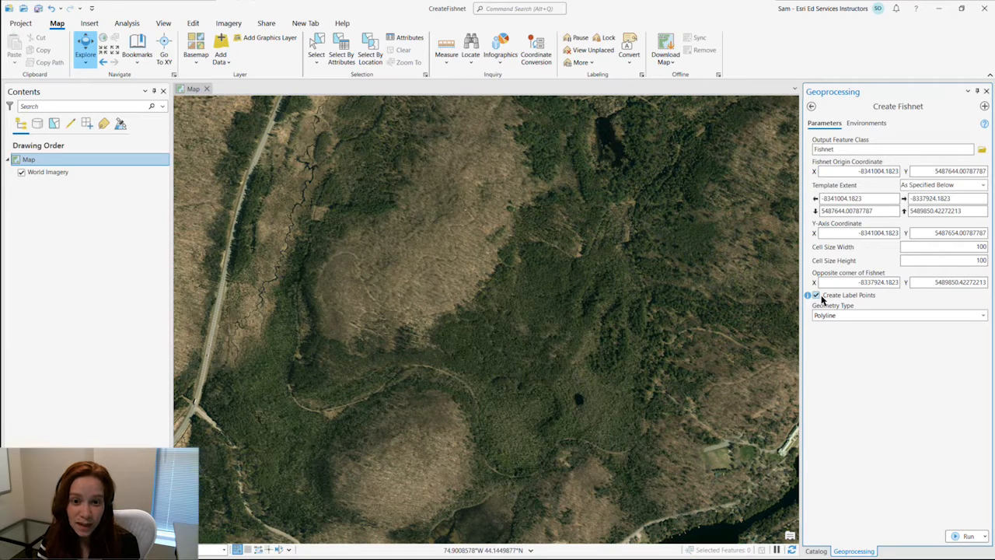
pyautogui.click(983, 315)
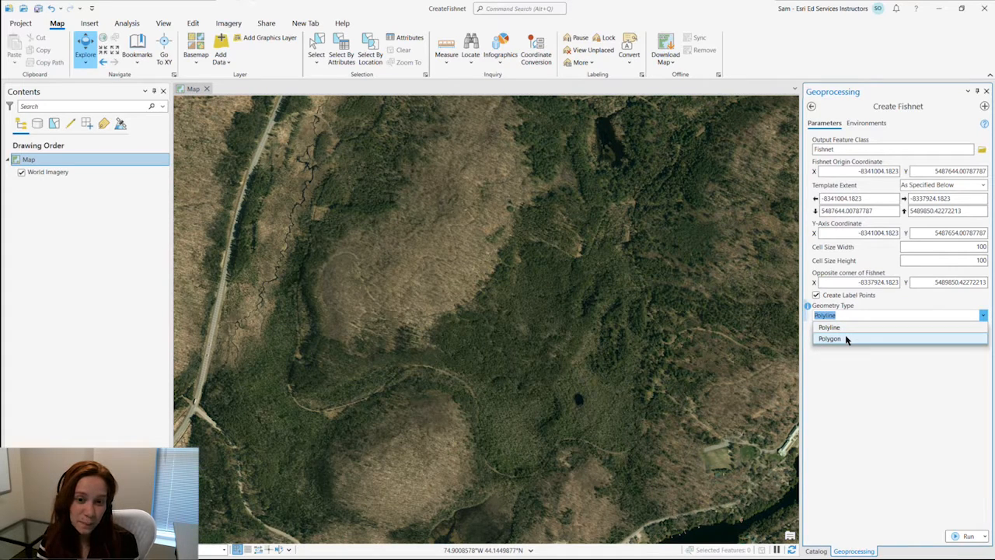
pyautogui.click(829, 326)
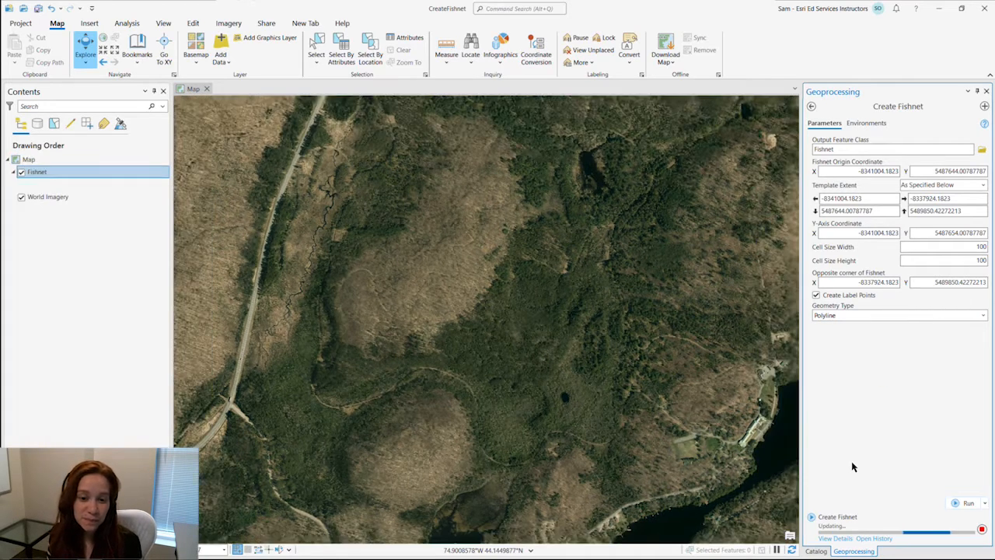
# - Run Create Fishnet and select the Fishnet_label layer in Contents
pyautogui.click(968, 503)
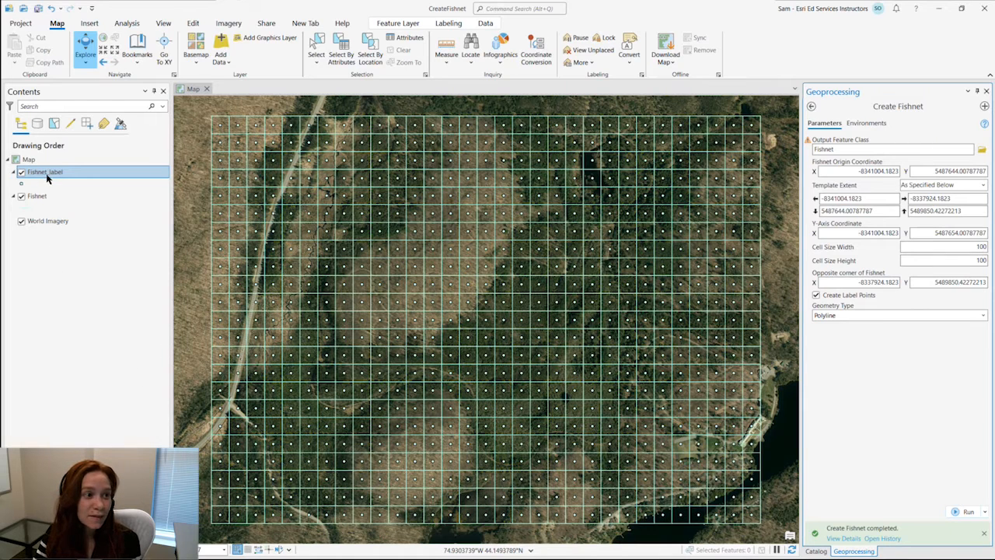
pyautogui.click(42, 185)
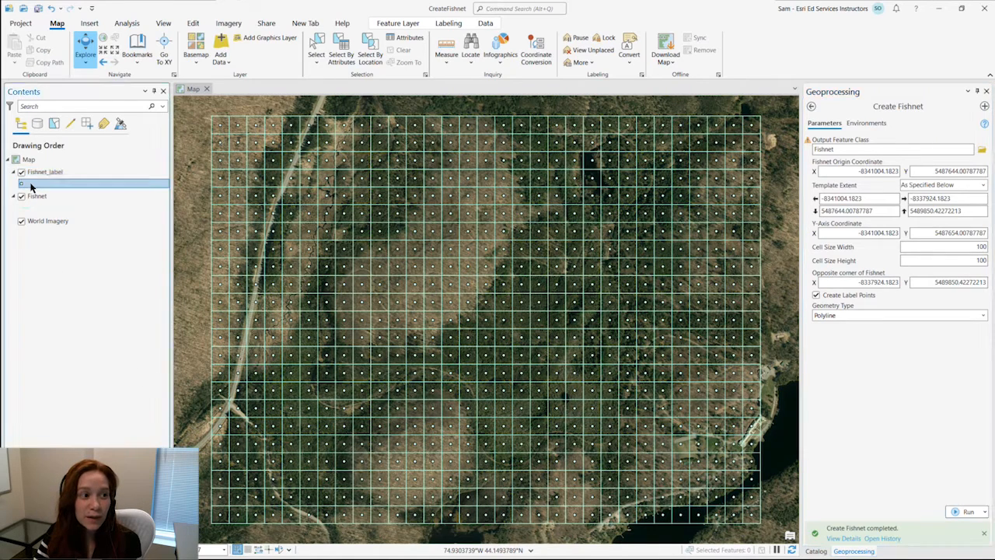
pyautogui.click(36, 196)
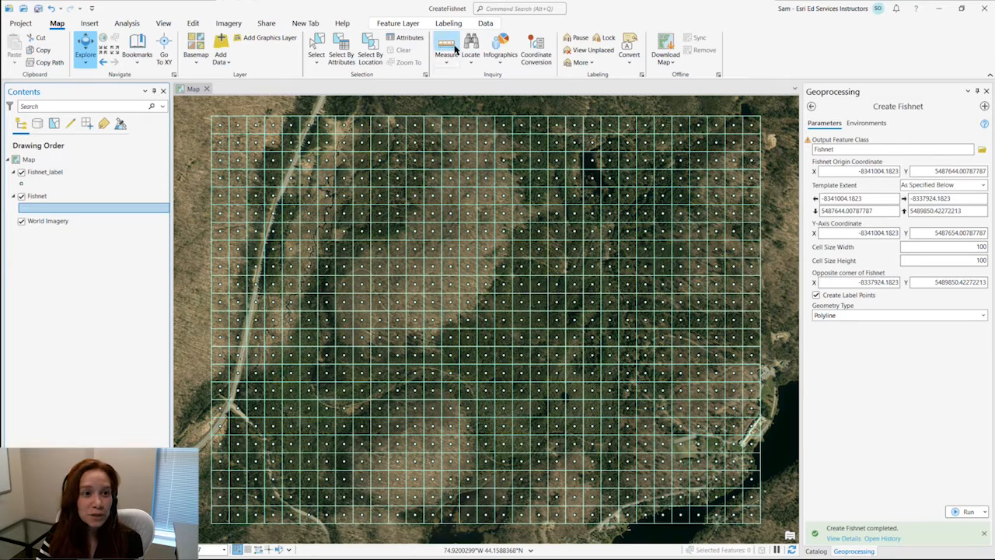
# - Measure between two adjacent Fishnet label points, confirming 100 m spacing
pyautogui.click(445, 49)
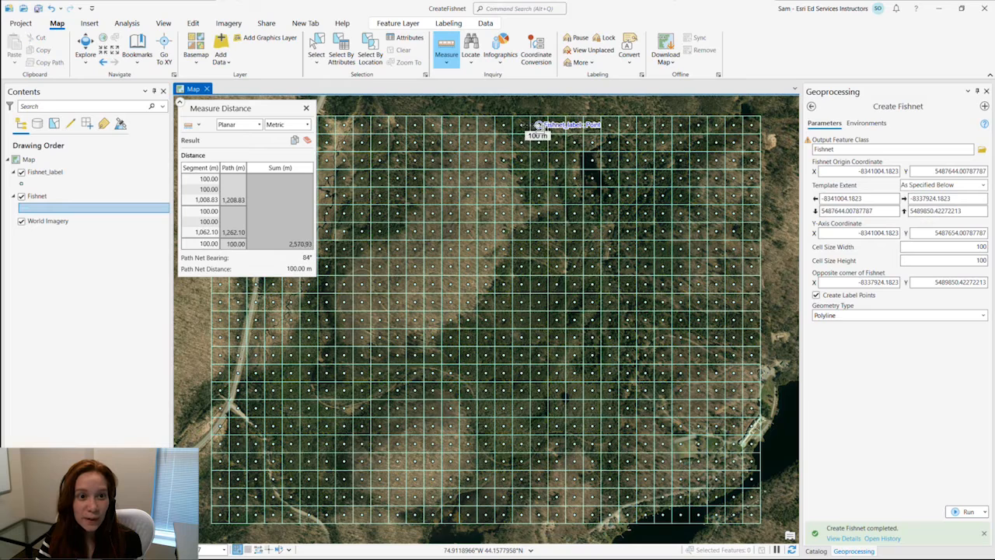
pyautogui.click(537, 136)
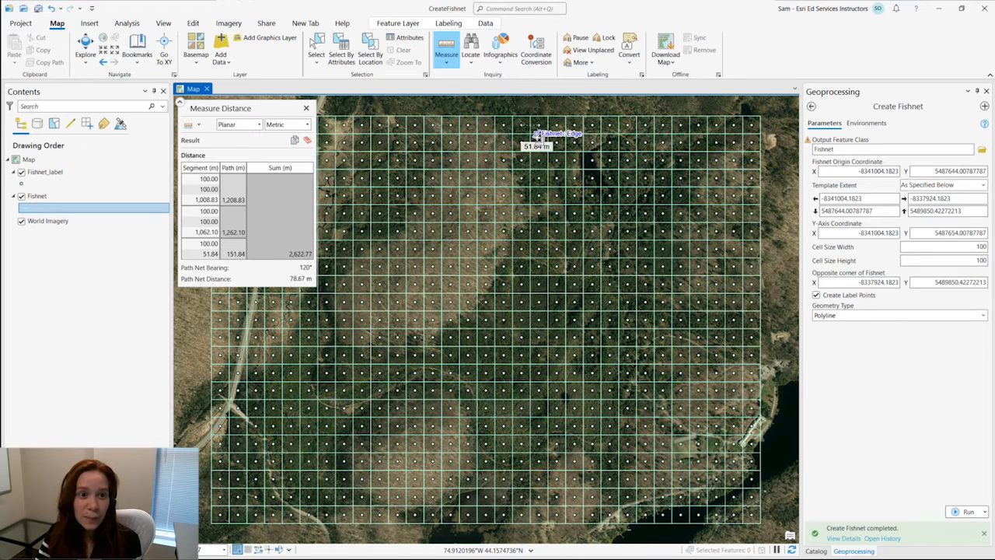
pyautogui.click(539, 144)
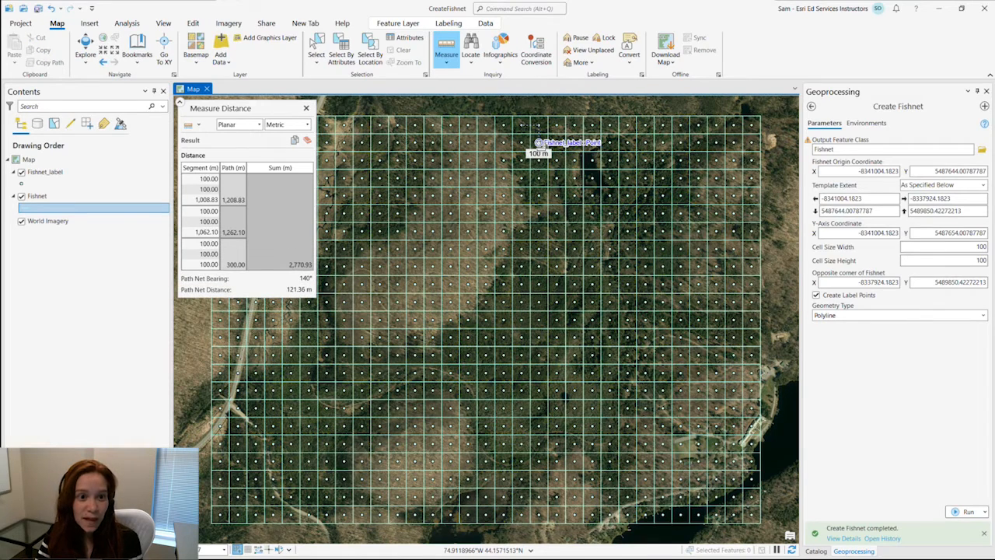